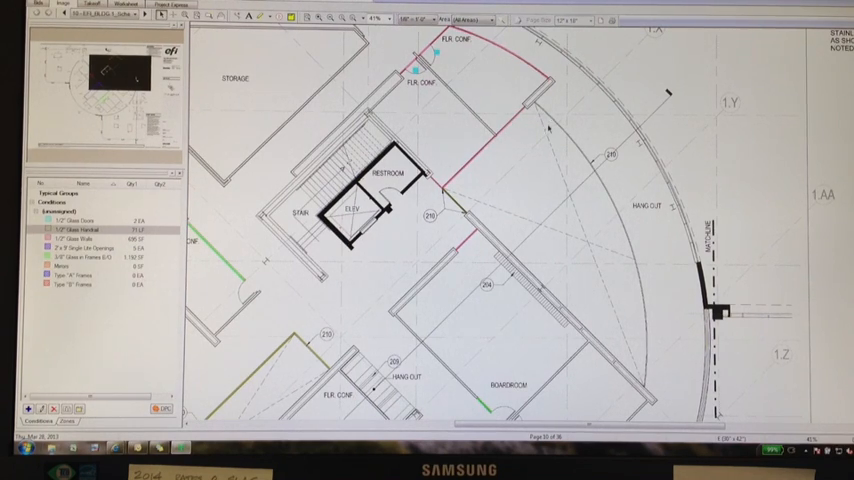
pyautogui.click(84, 230)
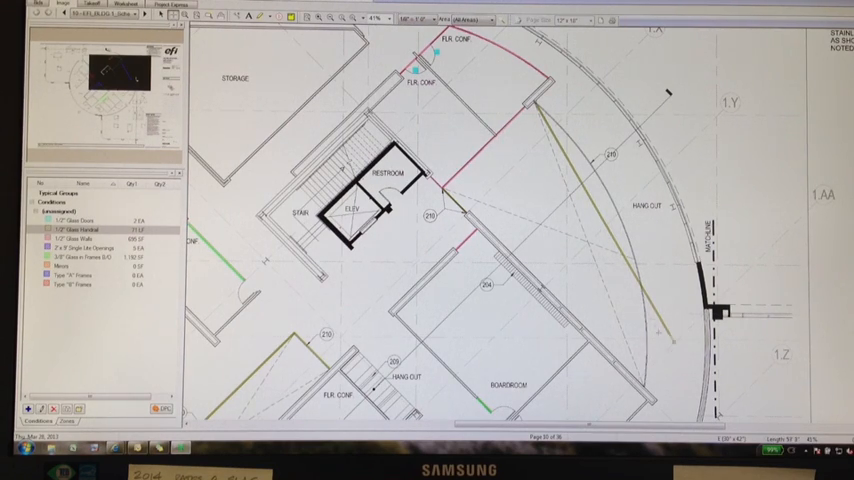
pyautogui.moveTo(536, 110); pyautogui.dragTo(650, 336)
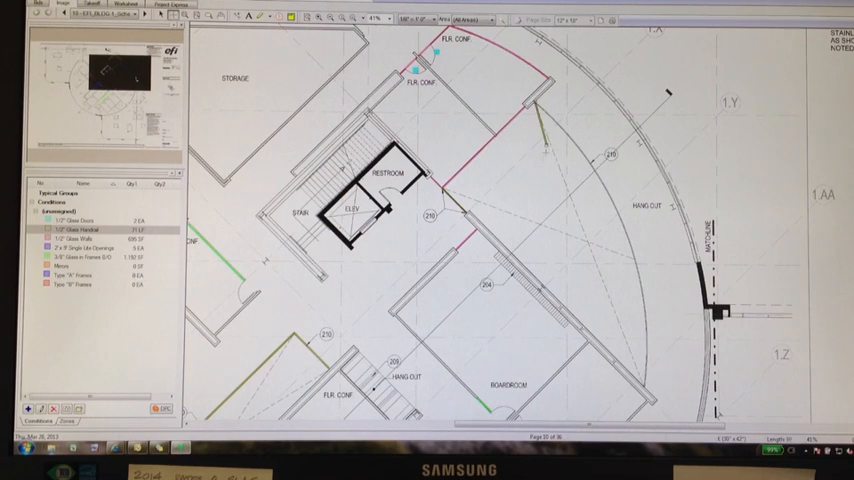